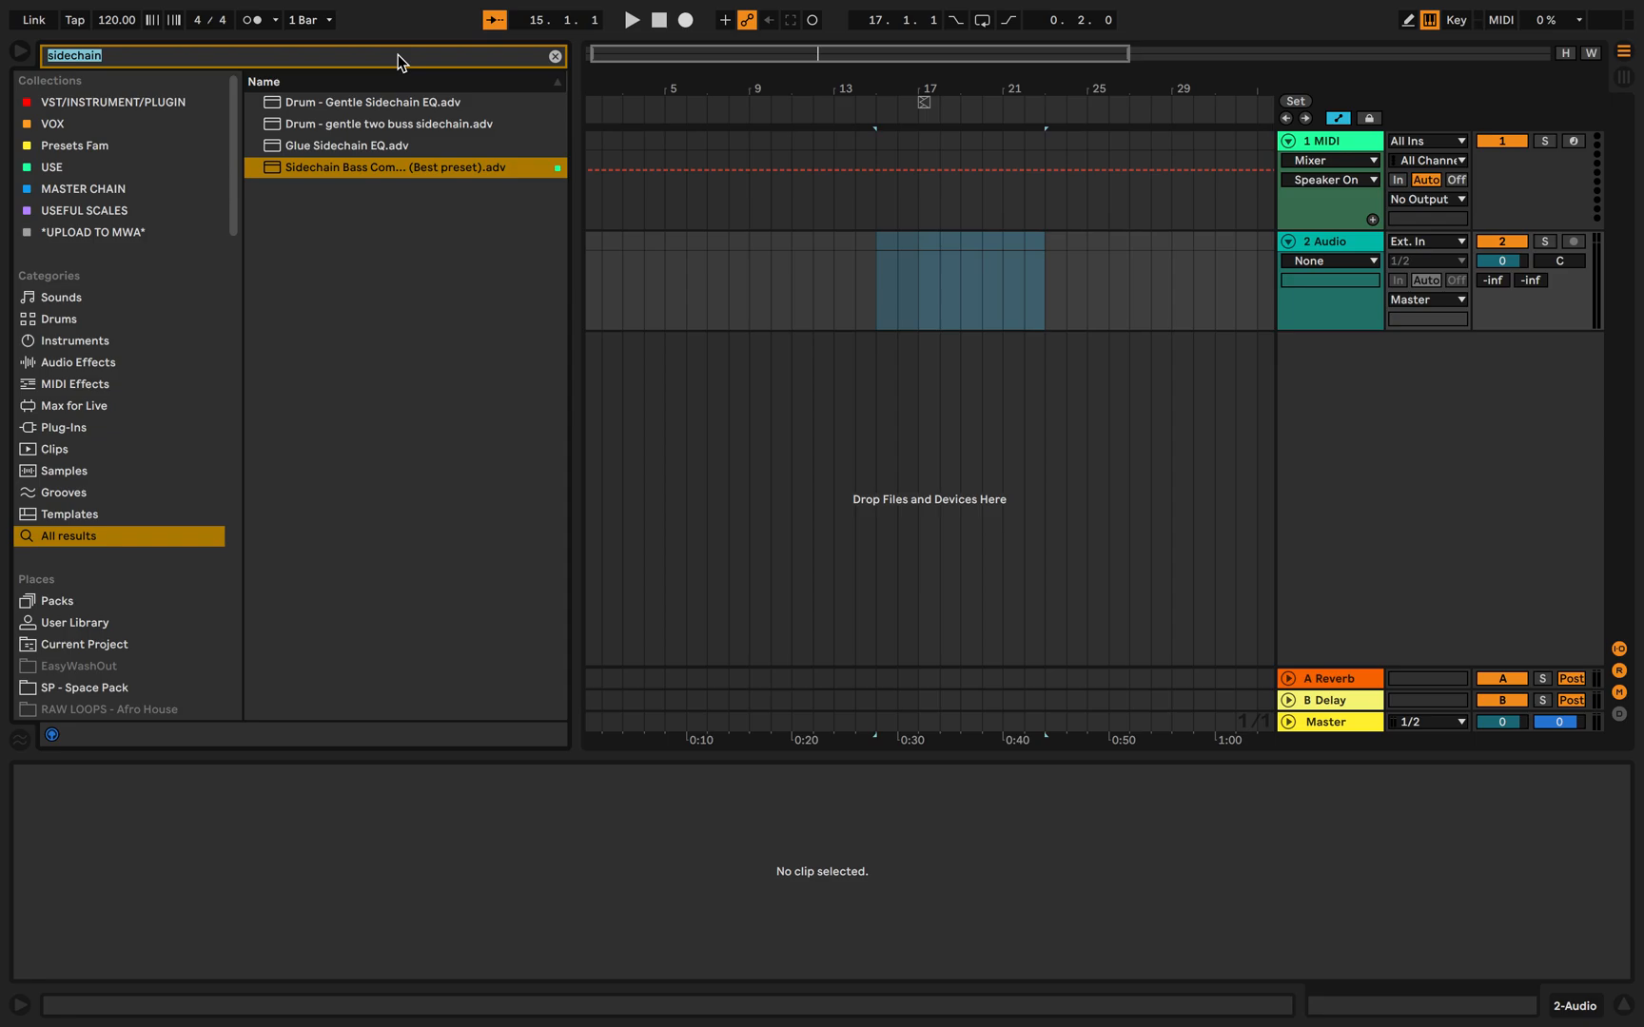
Clear the sidechain search and search the browser for "vocal".
click(555, 55)
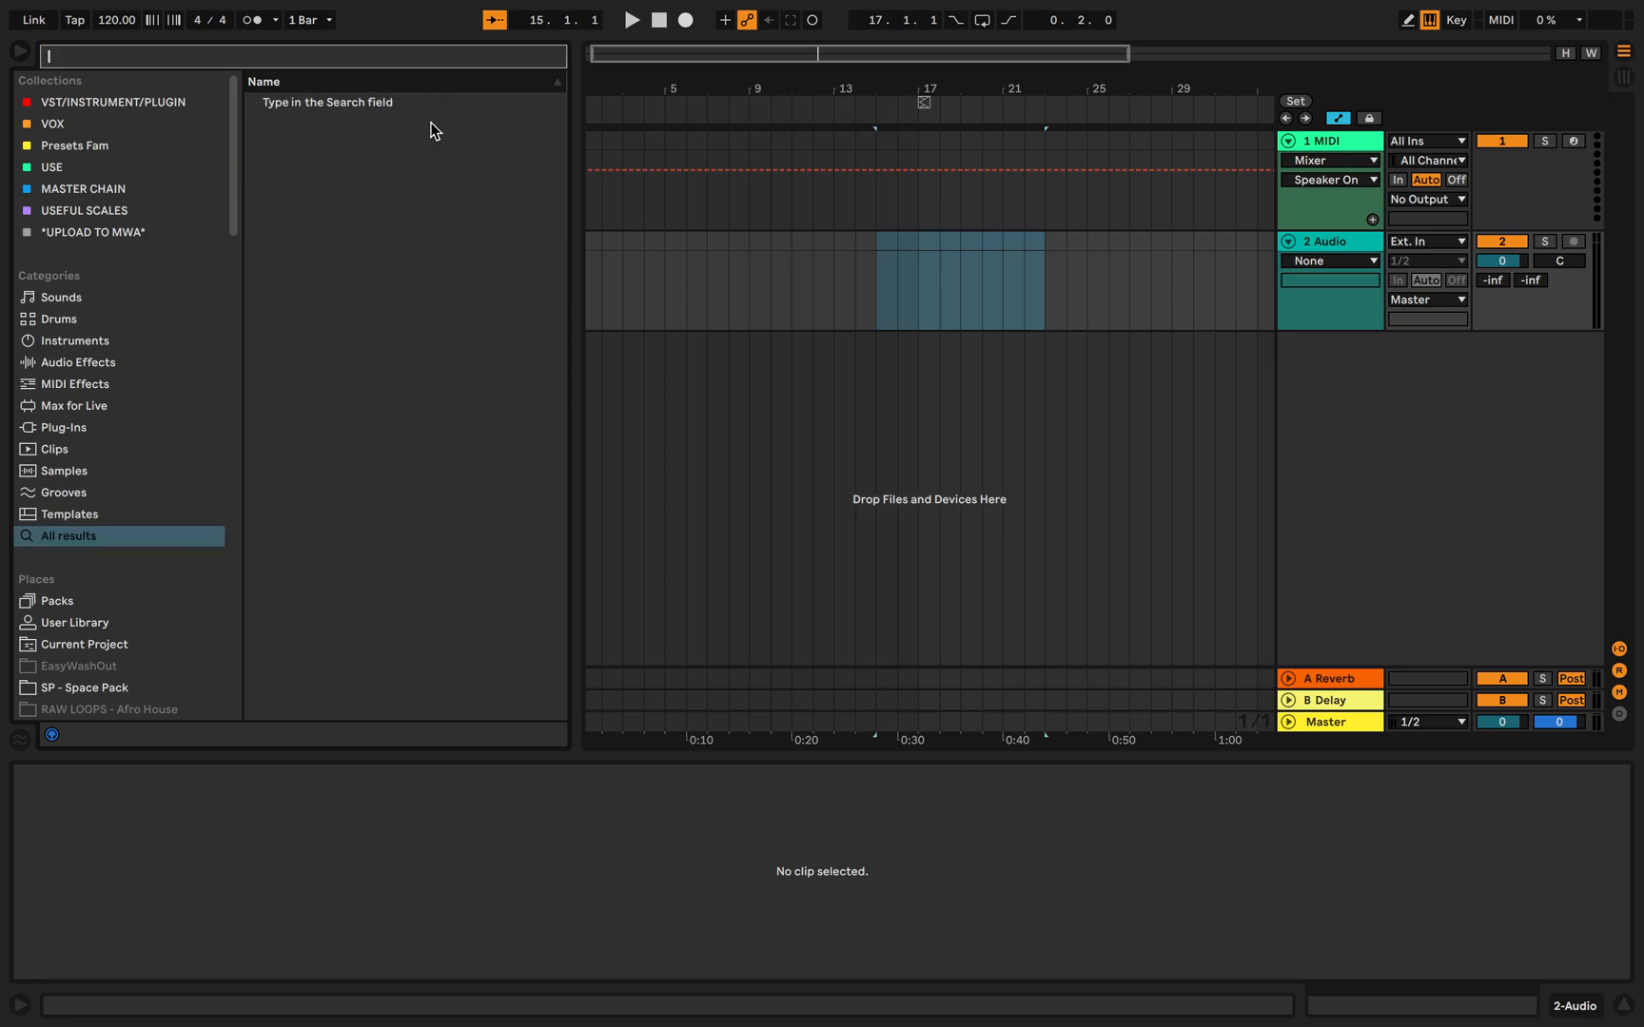
mouse_move(330, 251)
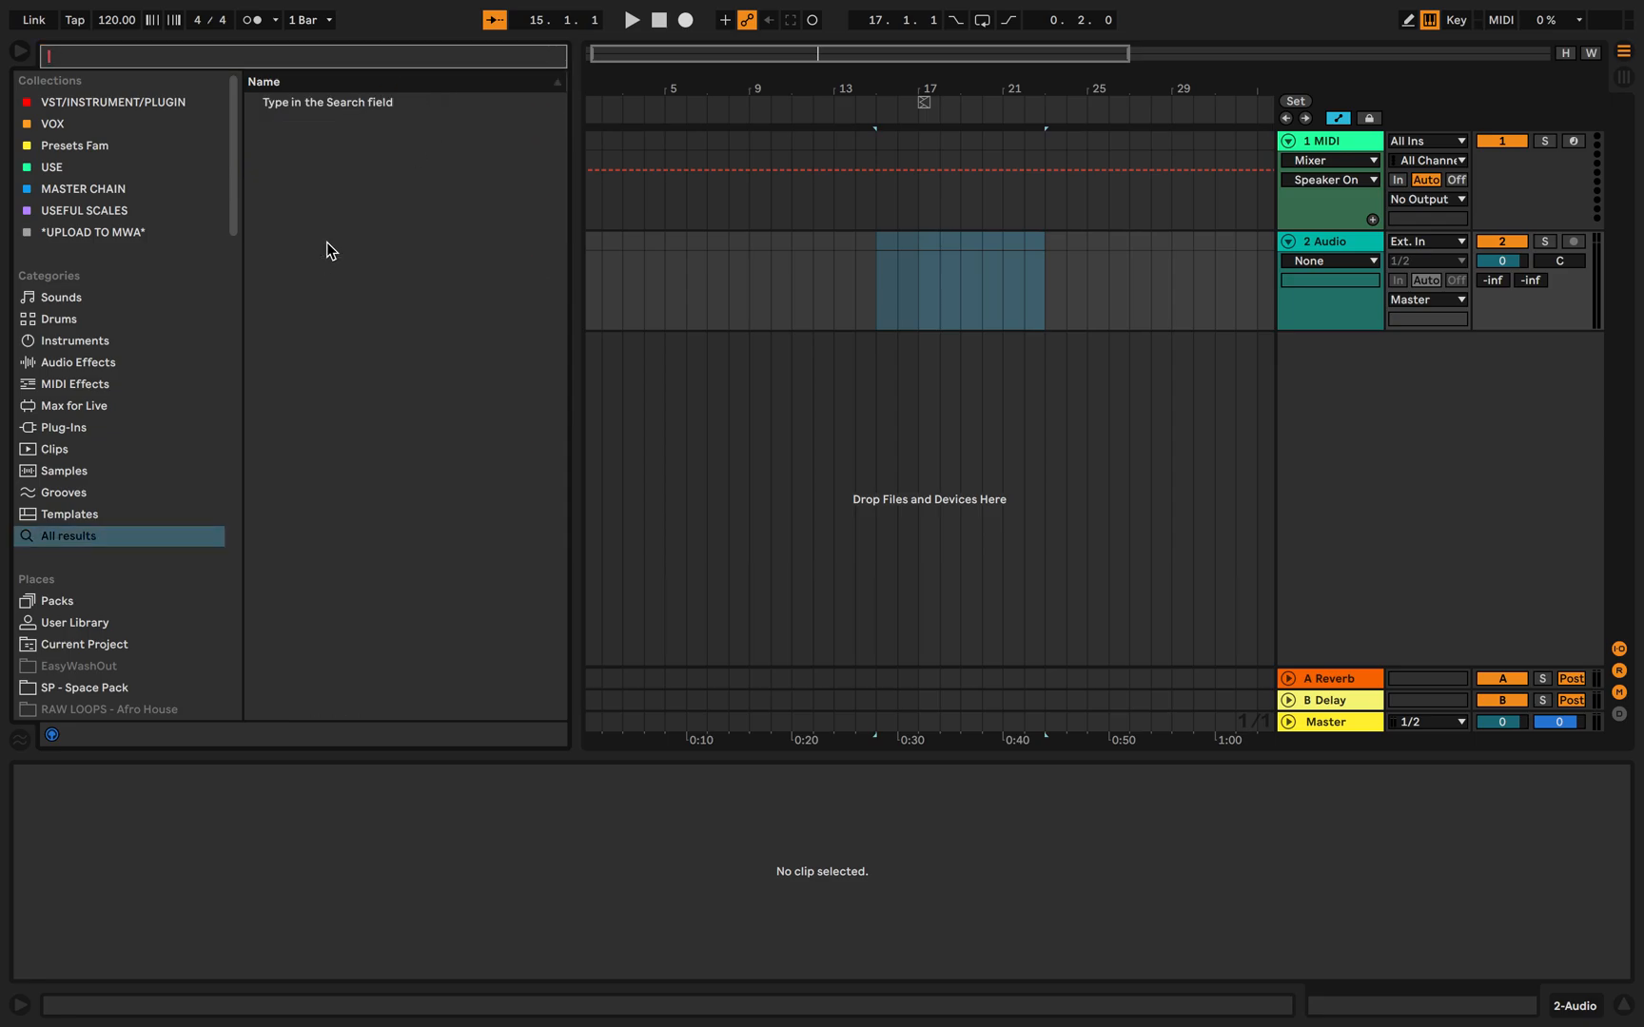
text(vocal)
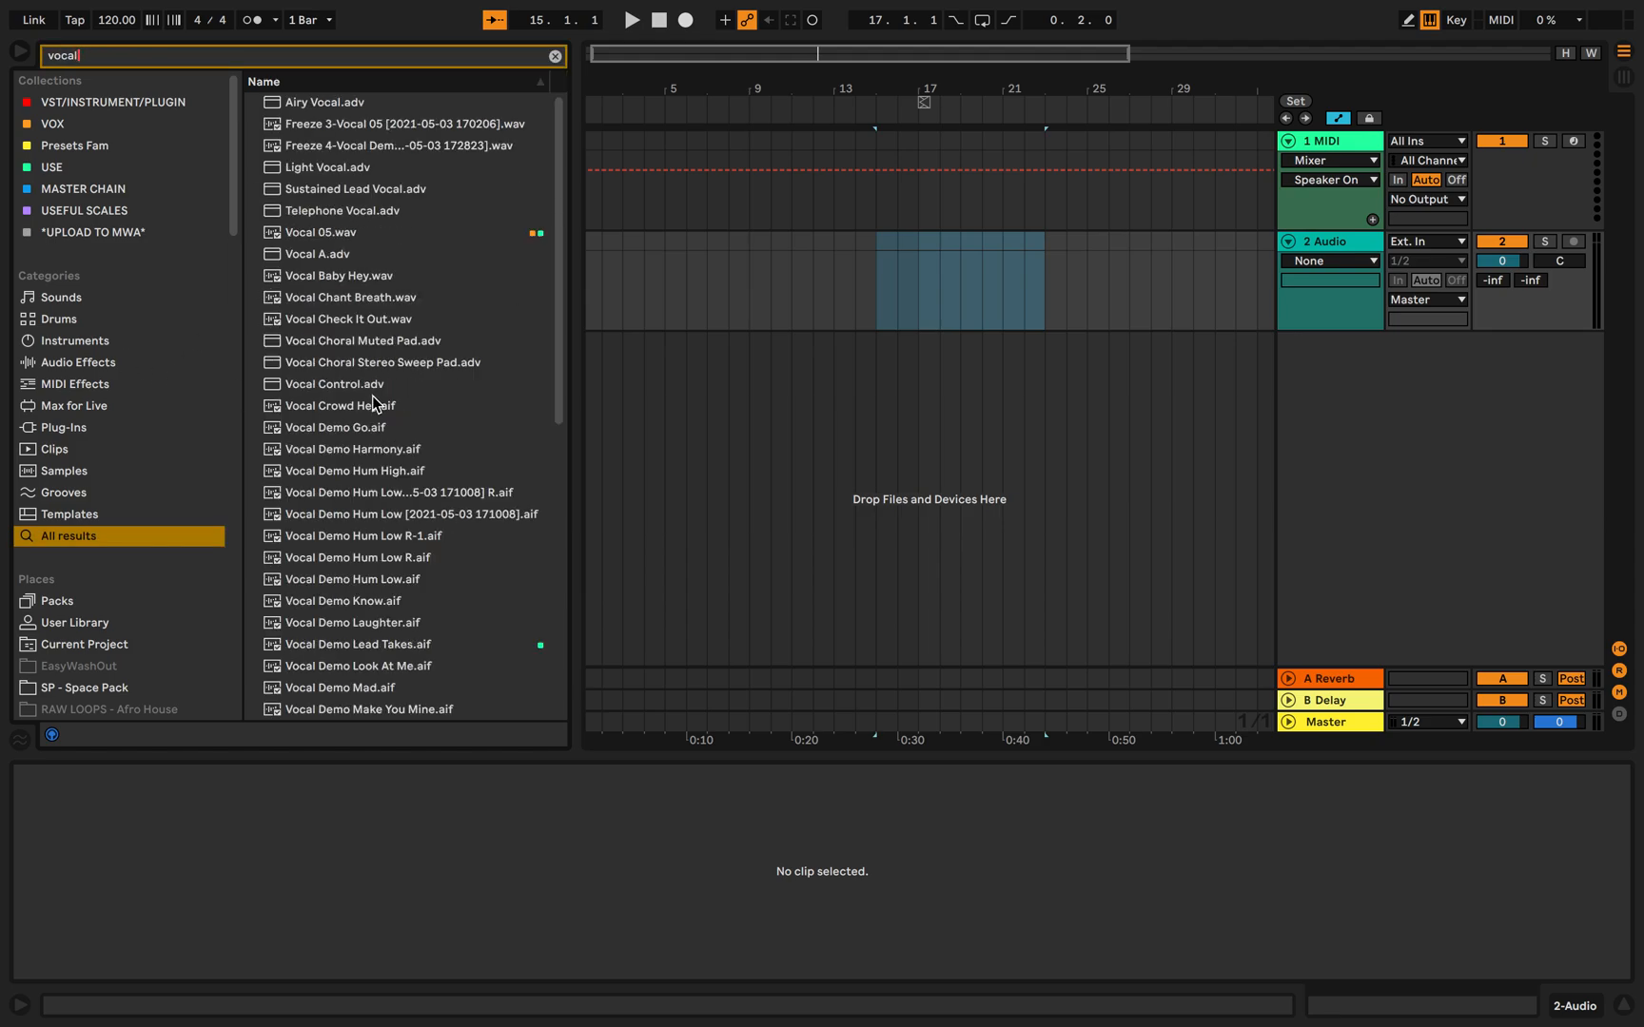
Place Vocal Crowd Hey.aif from the results onto audio track 2 at bar 17.
click(340, 405)
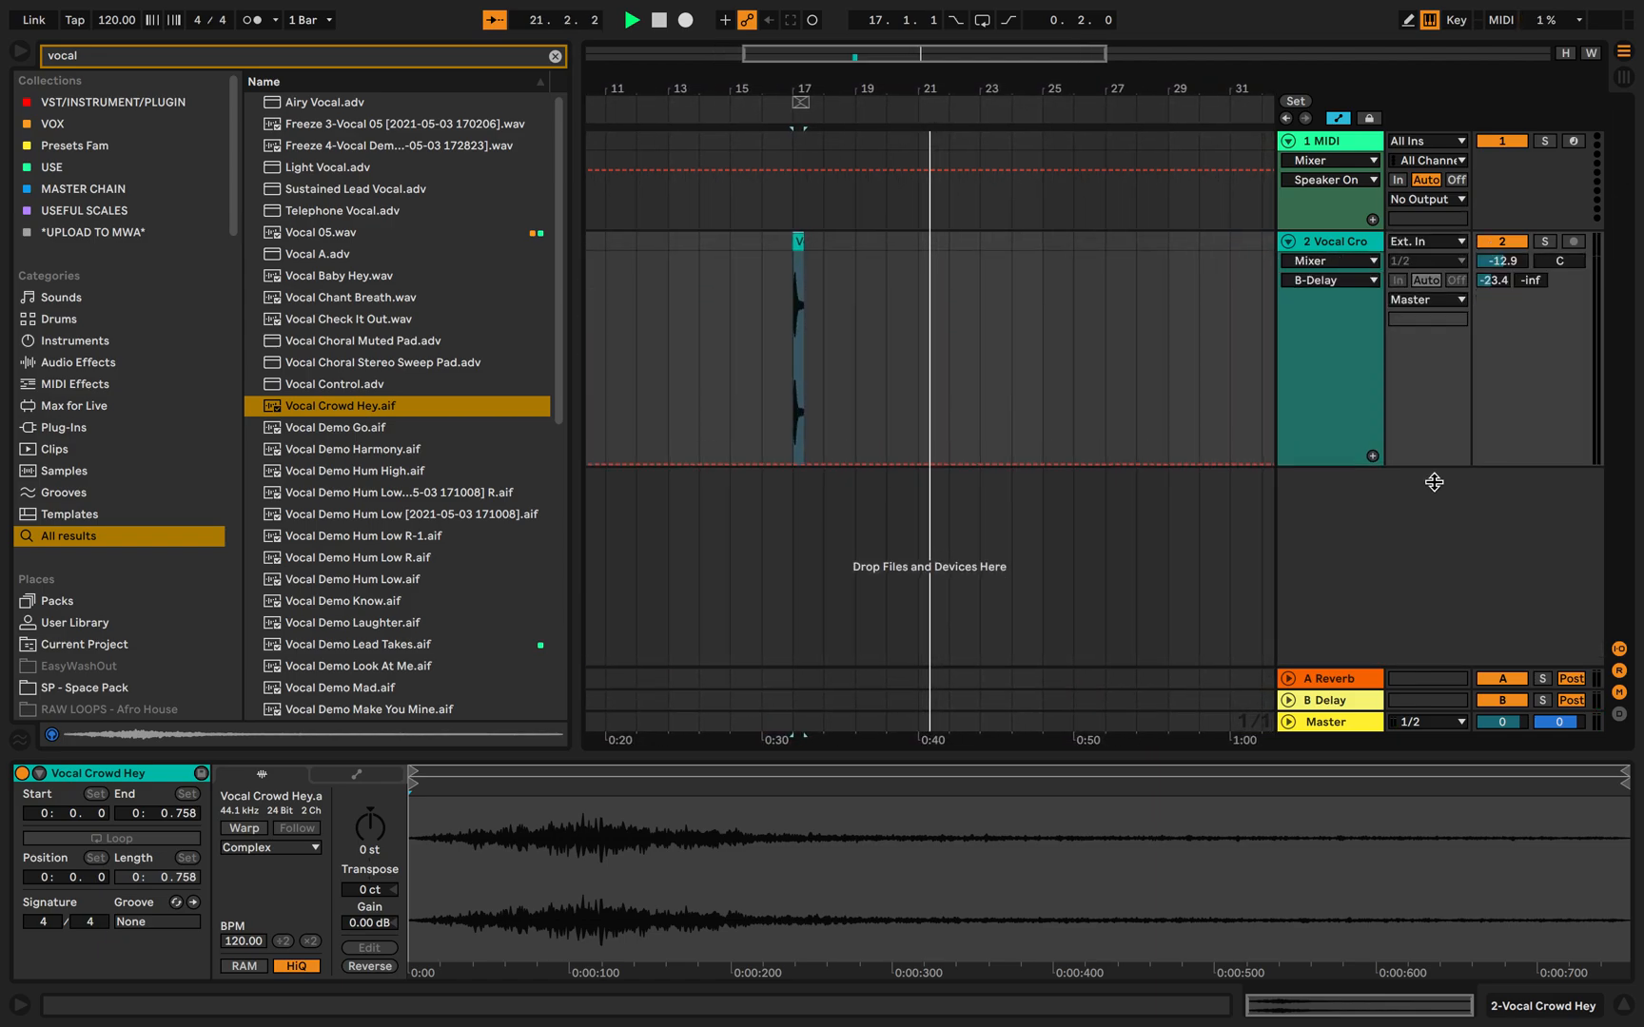
Zoom in and crop the Vocal Crowd Hey clip to a tiny slice at bar 17.
scroll(right, 3)
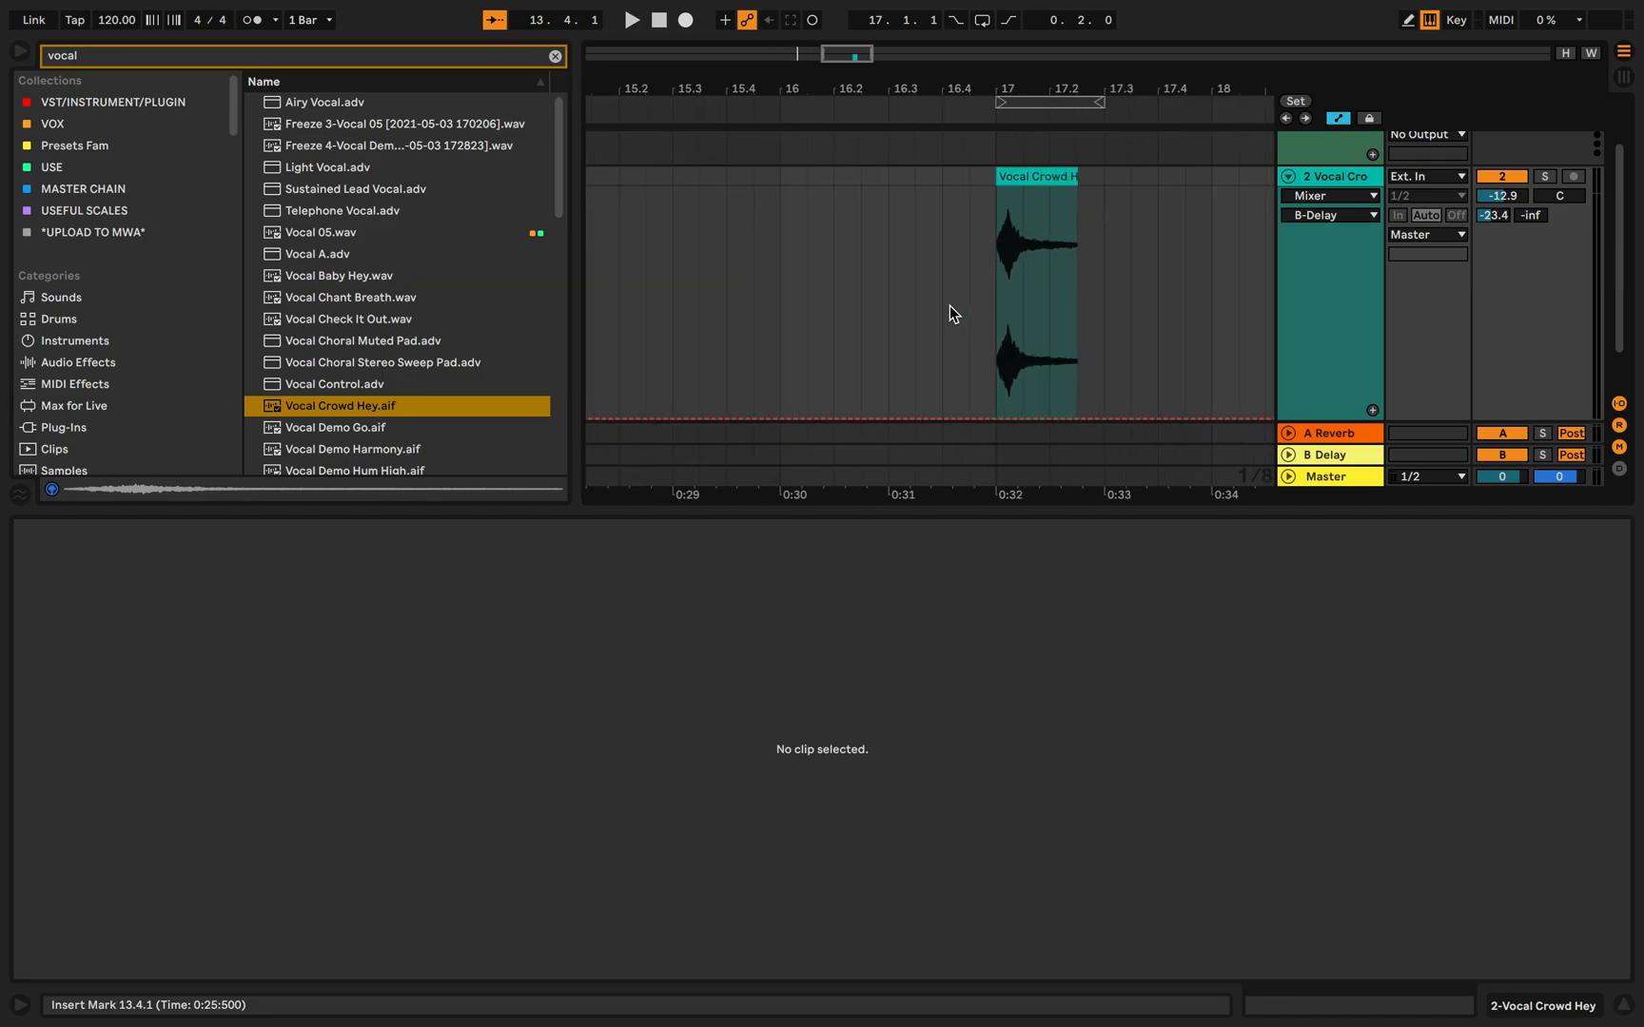
click(1033, 262)
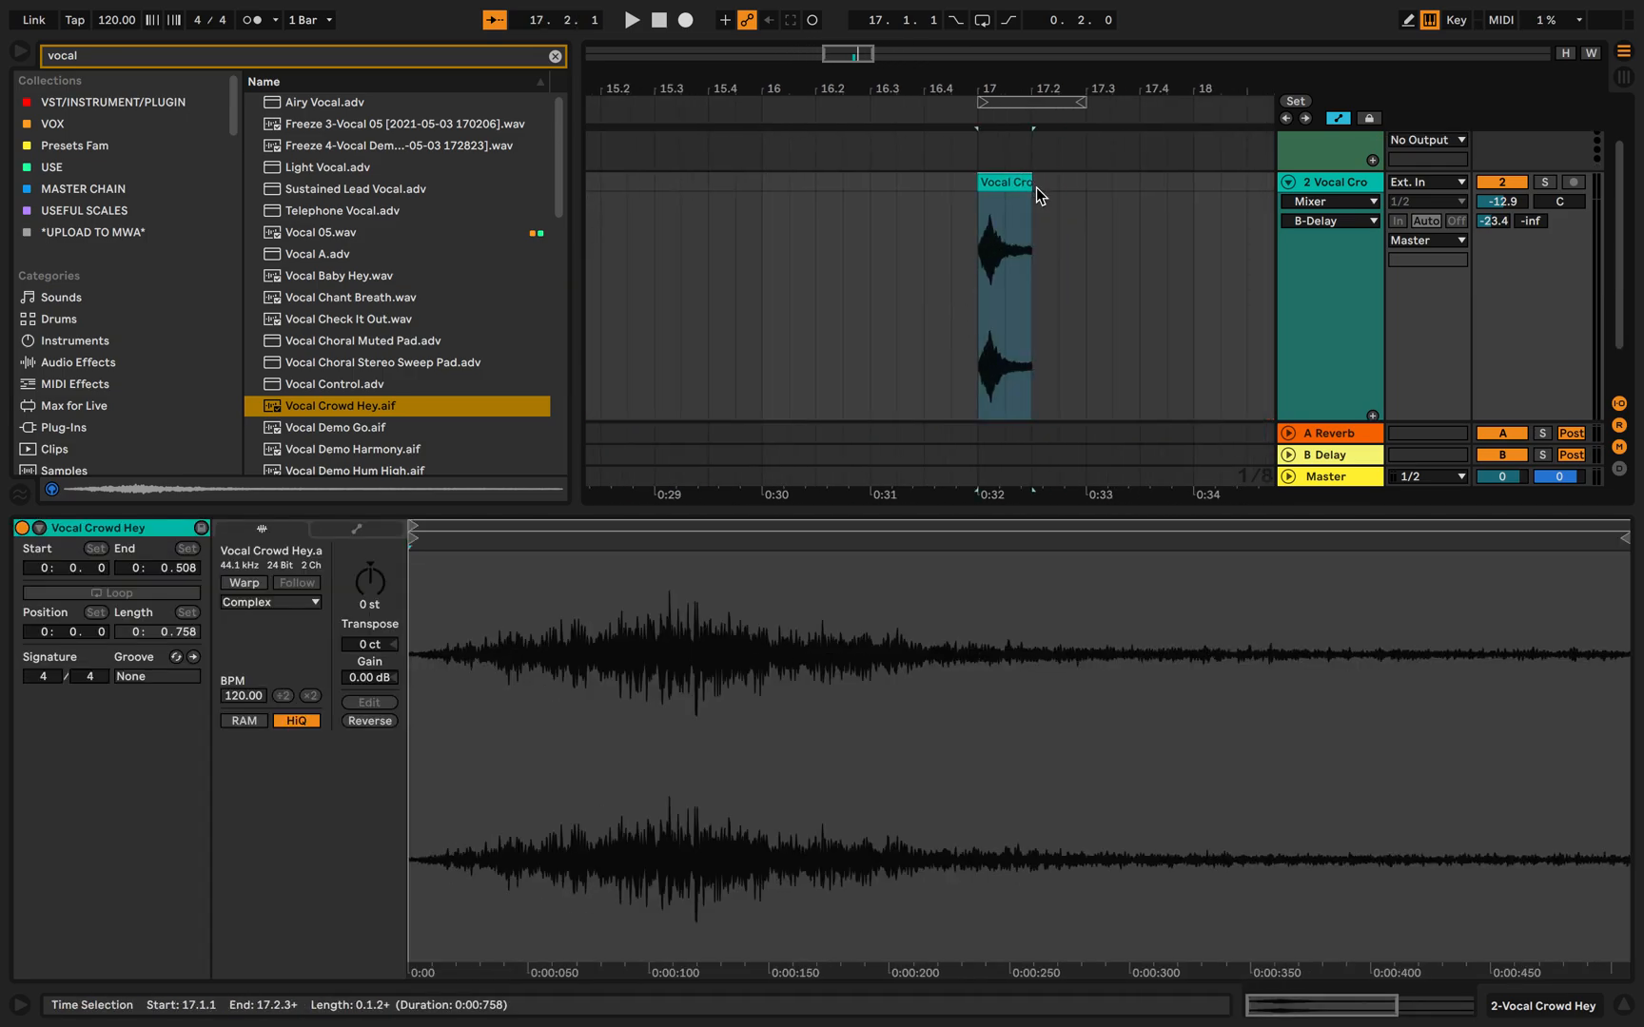
click(630, 19)
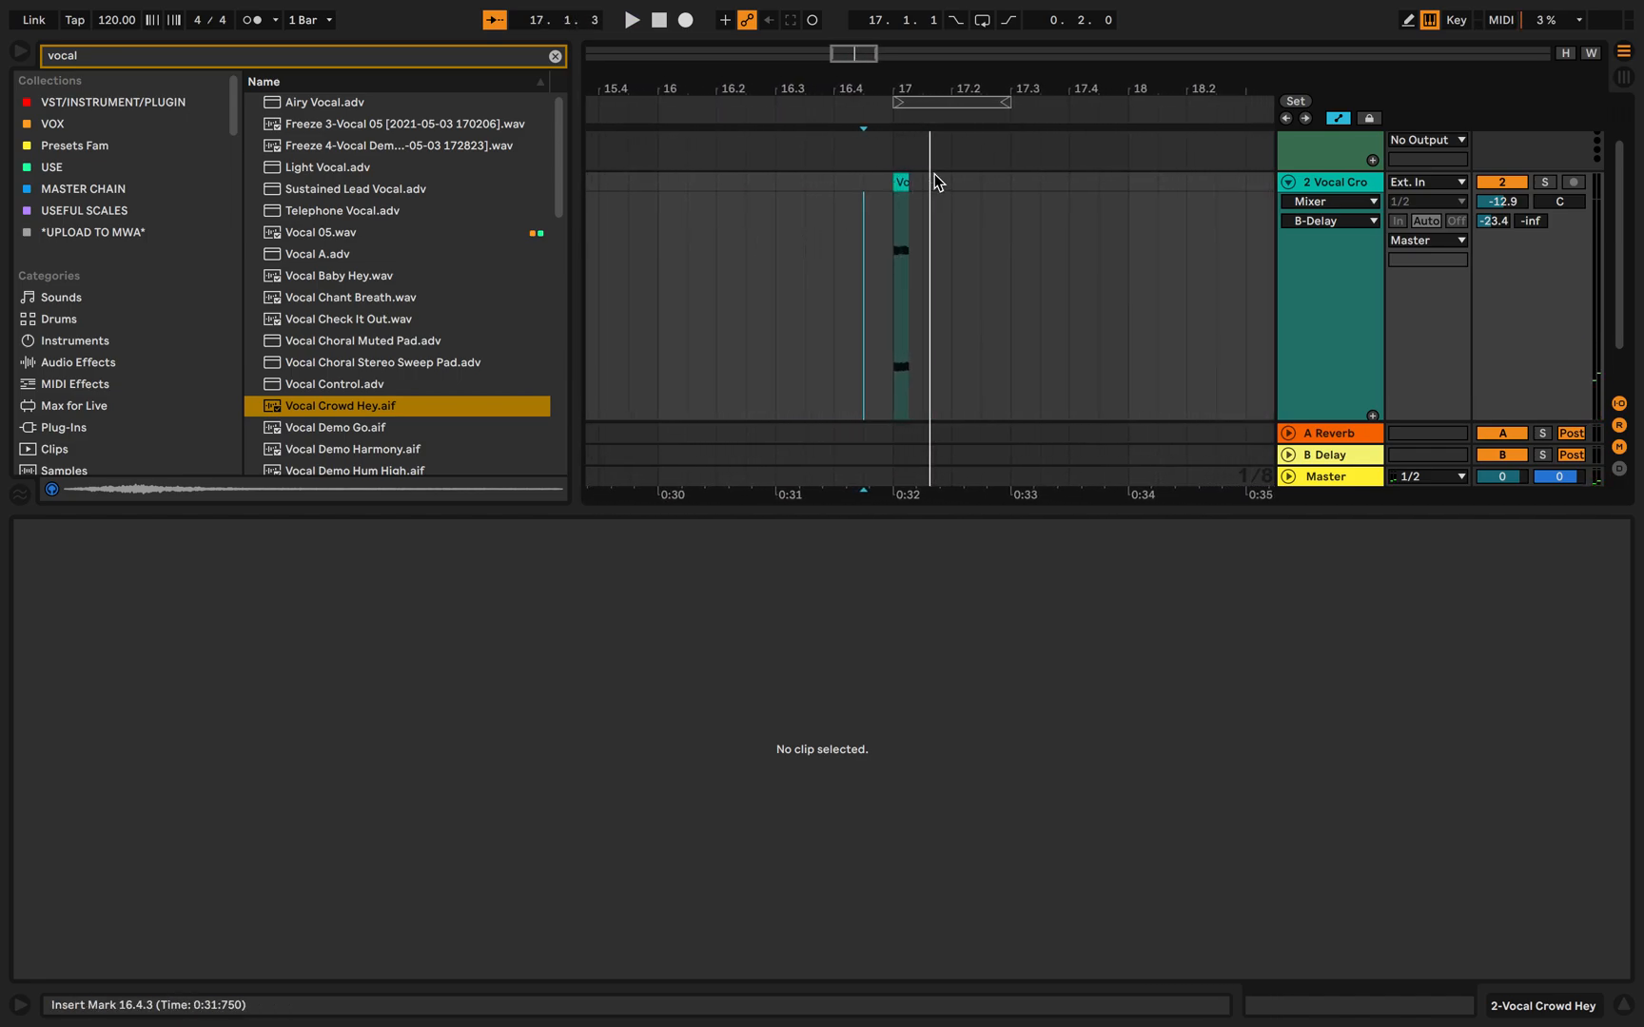
Consolidate the trimmed vocal slice via the right-click Consolidate command.
click(900, 183)
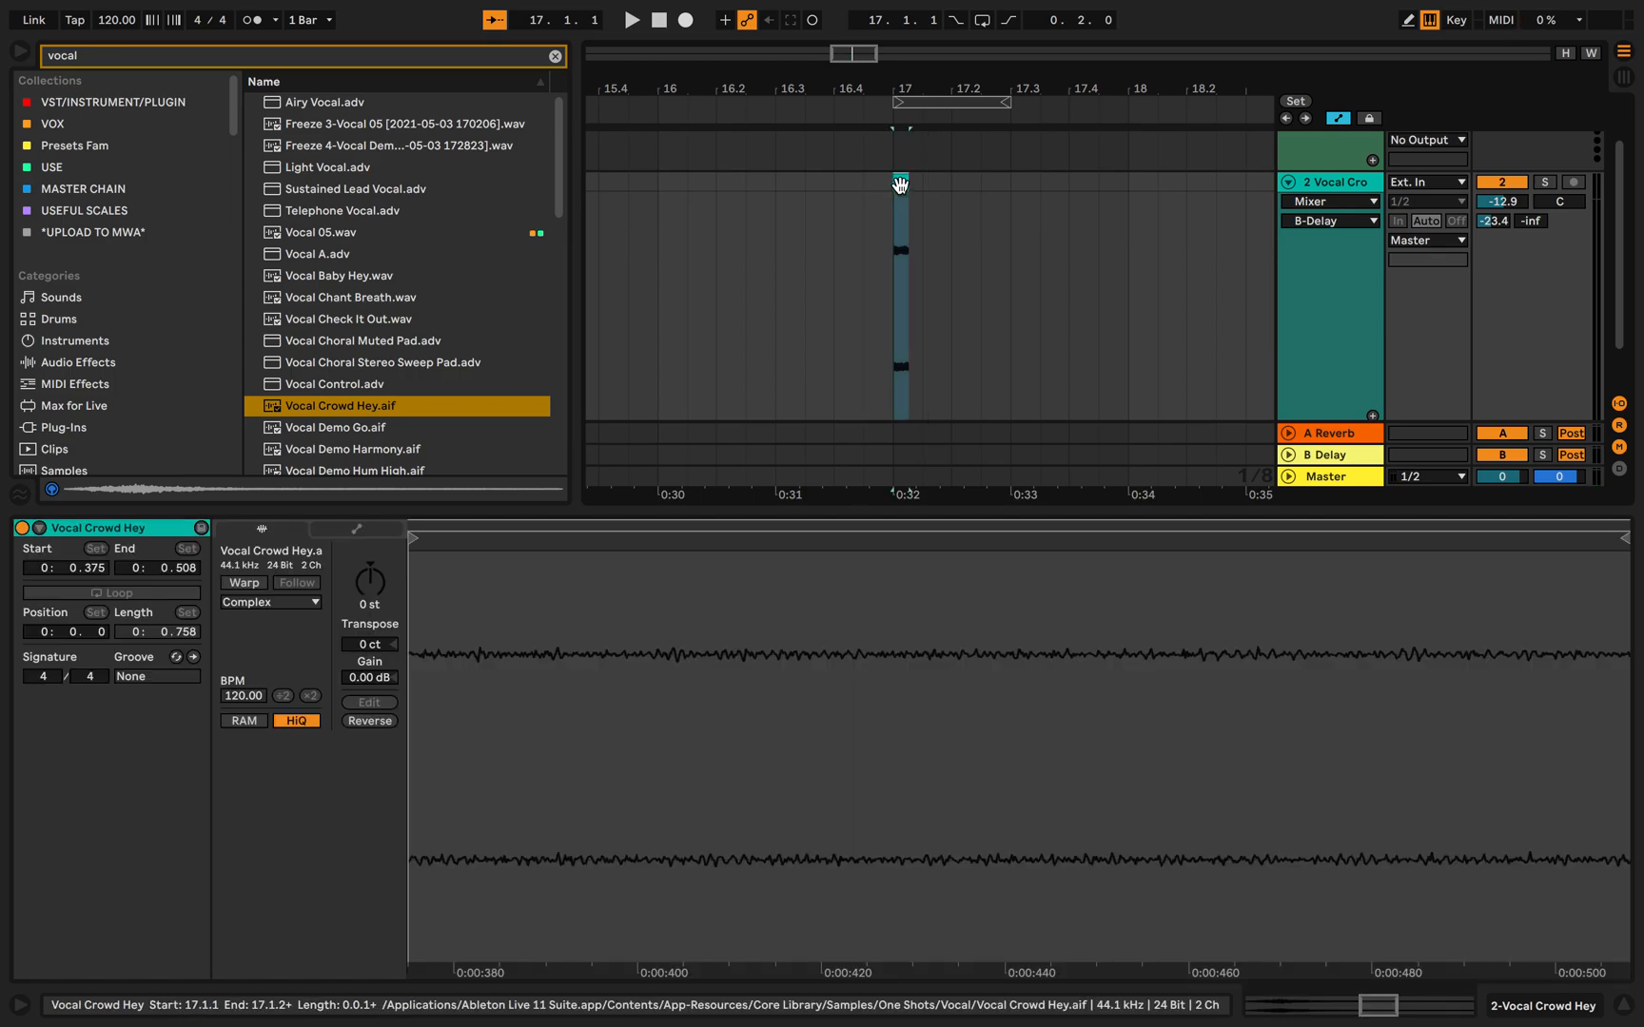
right_click(900, 183)
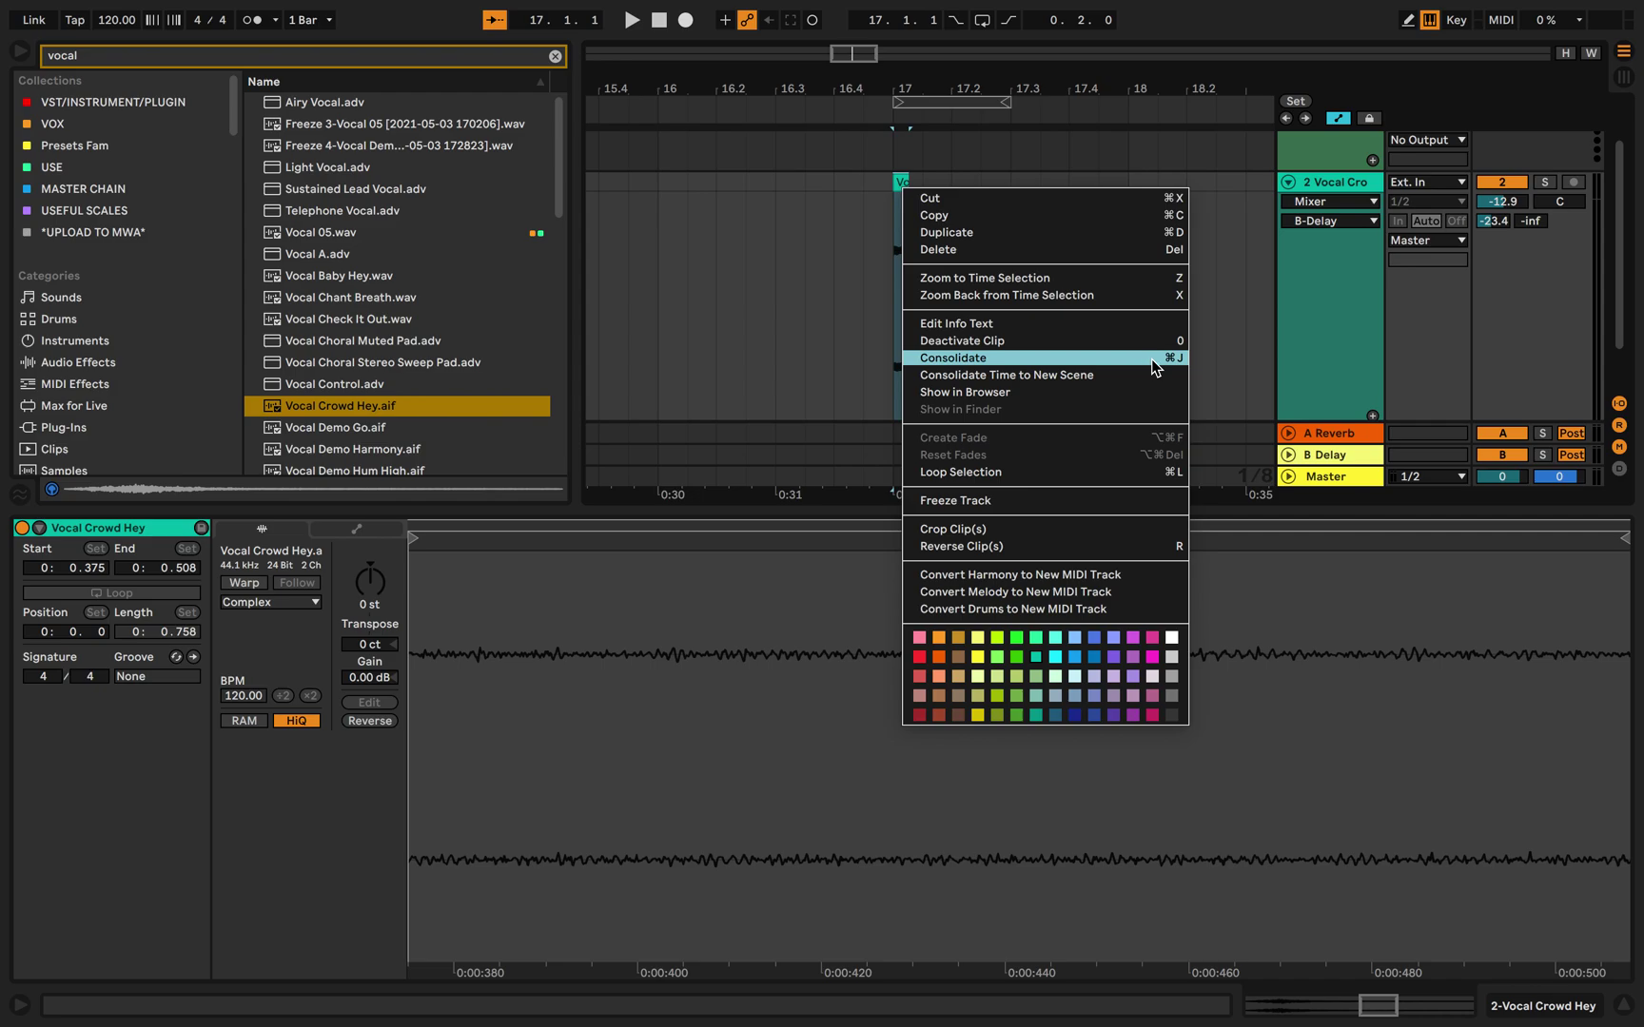
mouse_move(1176, 368)
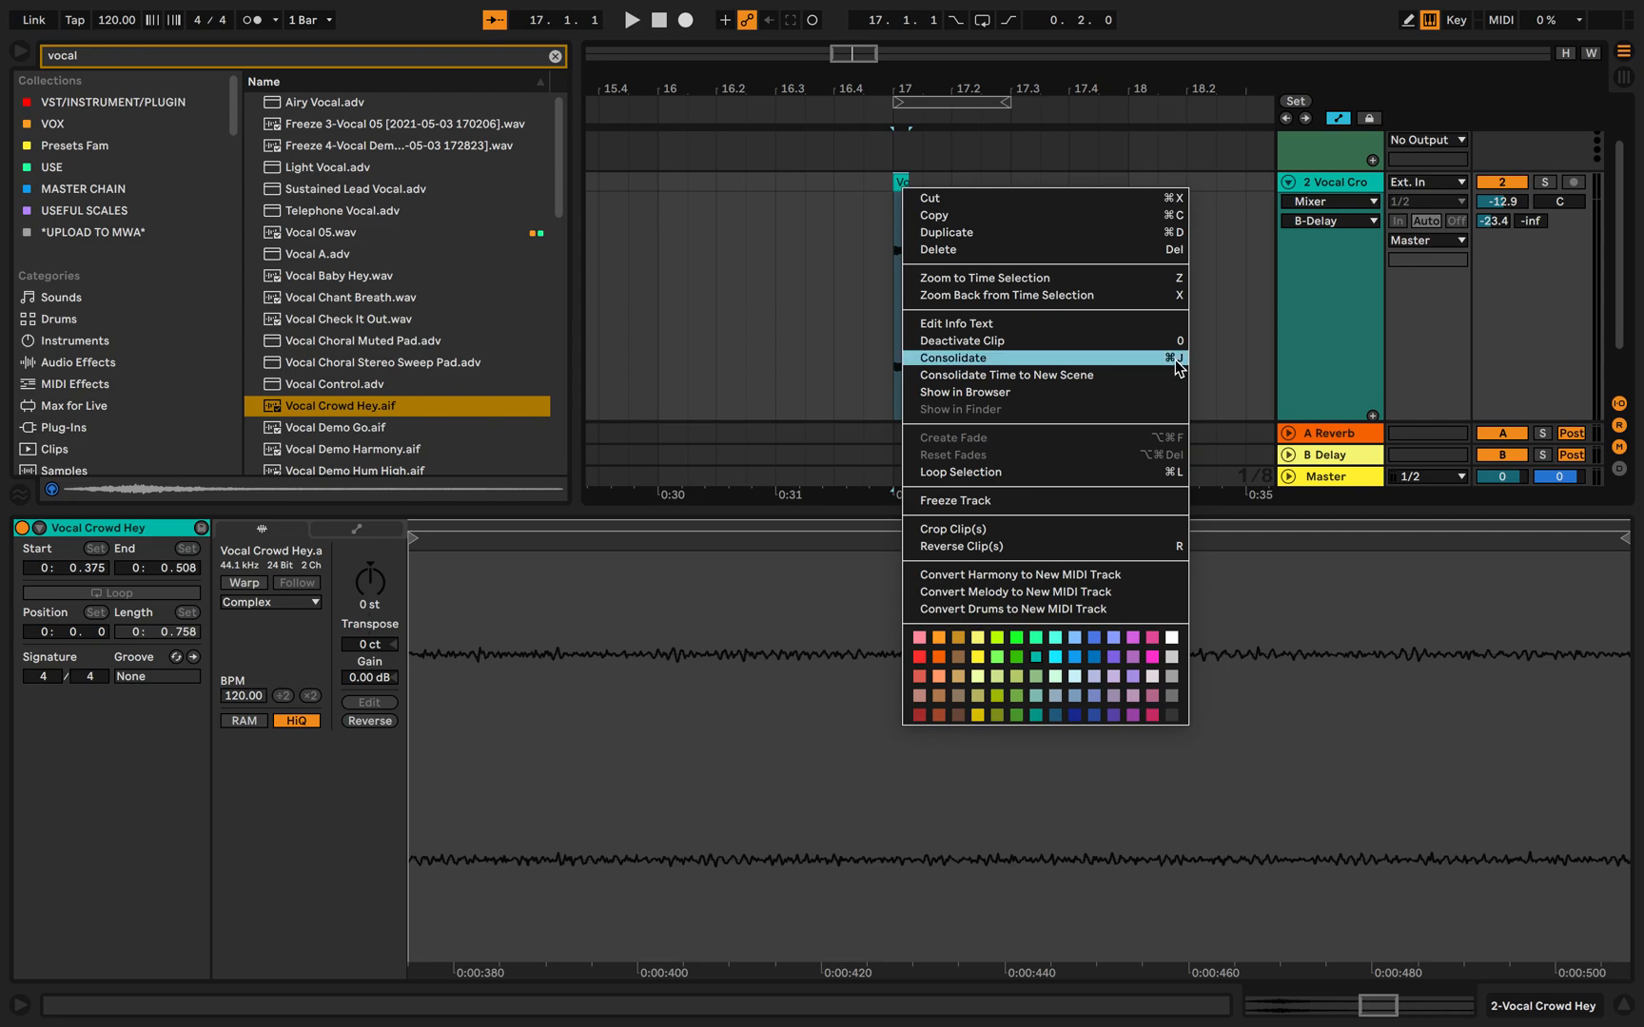
mouse_move(1163, 367)
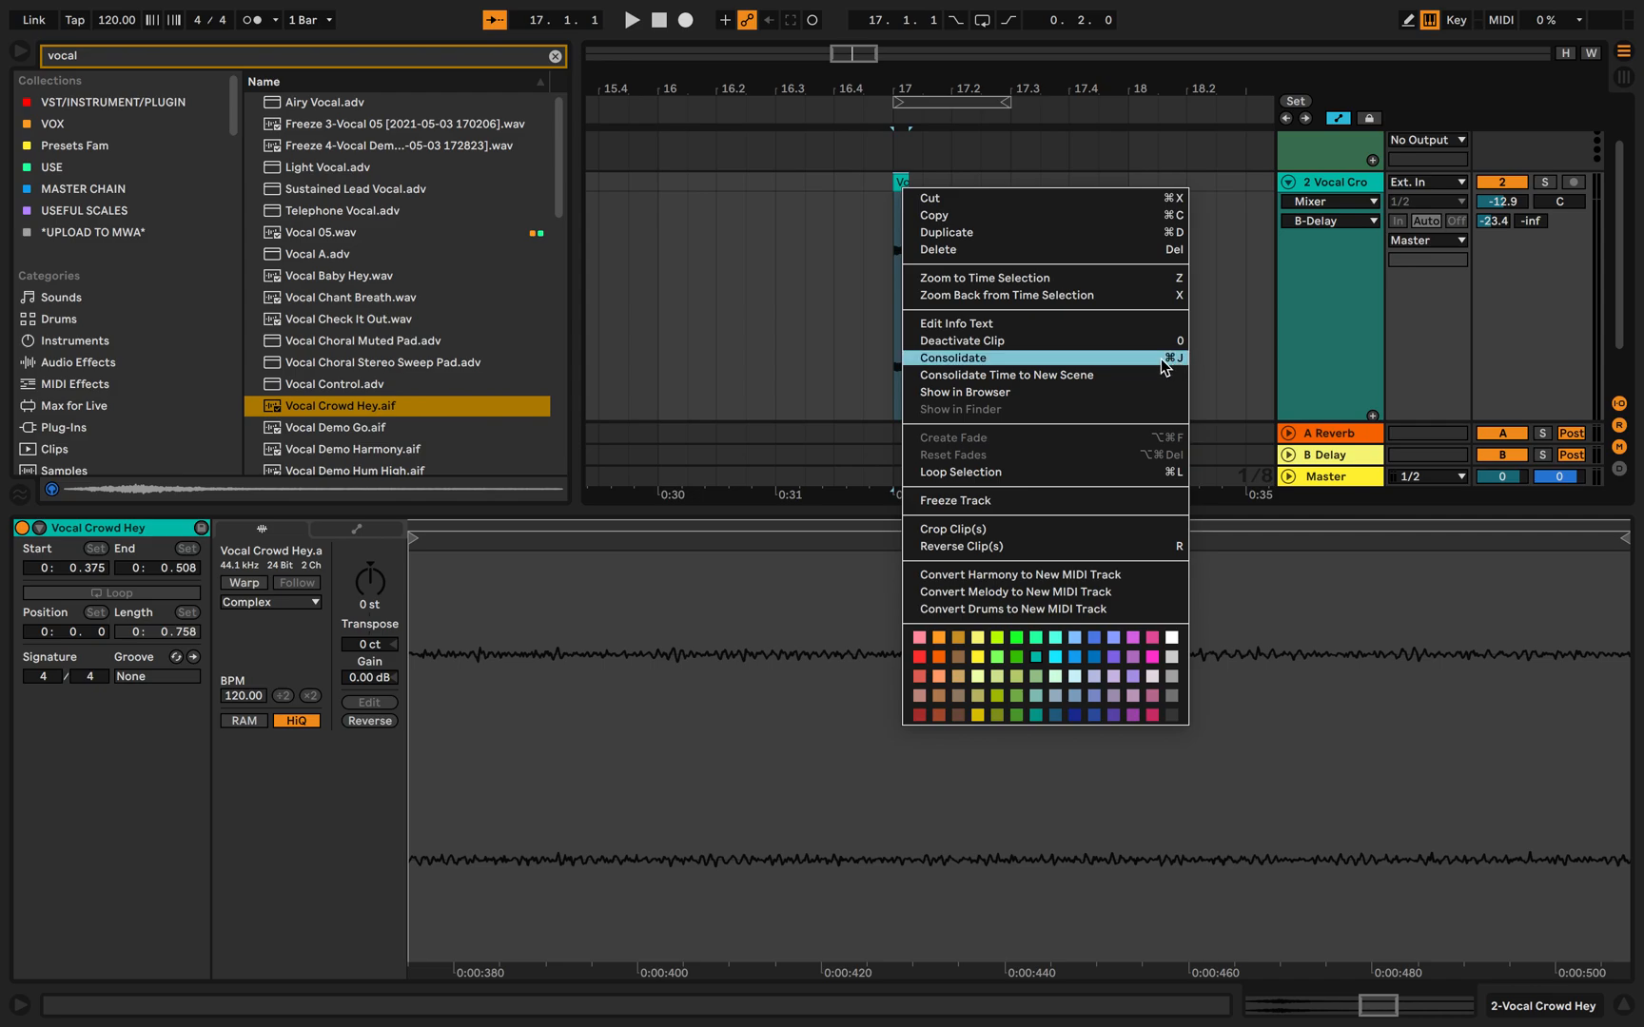
click(952, 357)
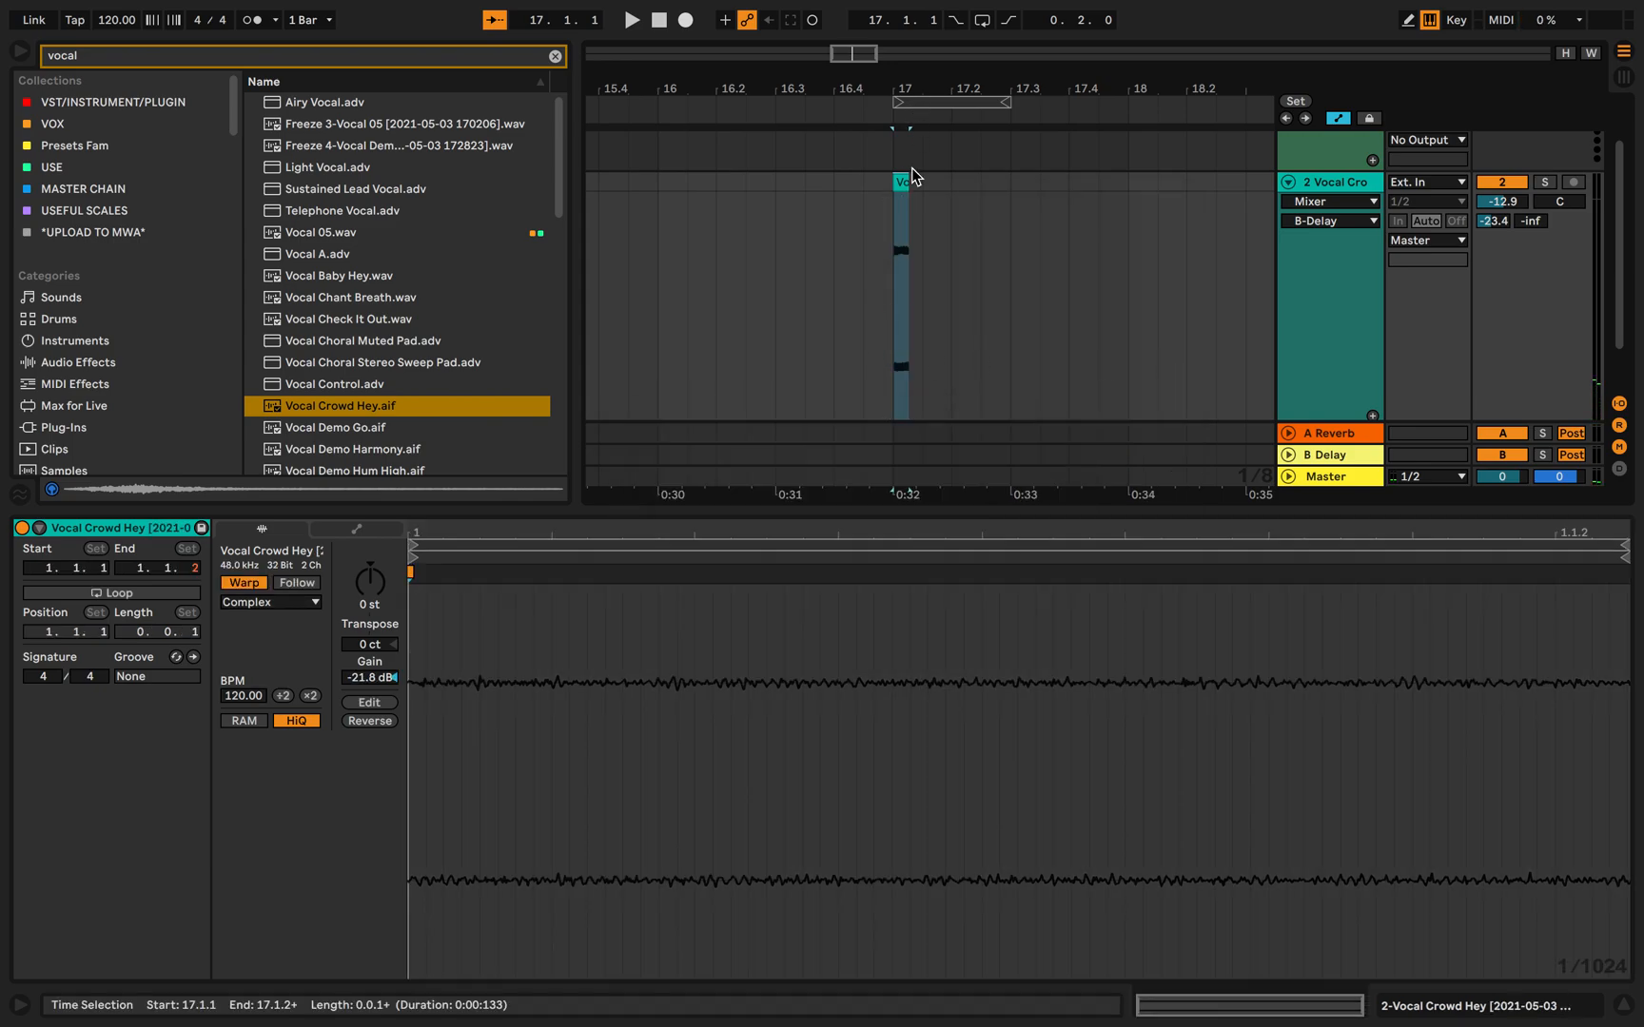
Enable Loop in the Sample box for the consolidated Vocal Crowd Hey clip.
click(902, 178)
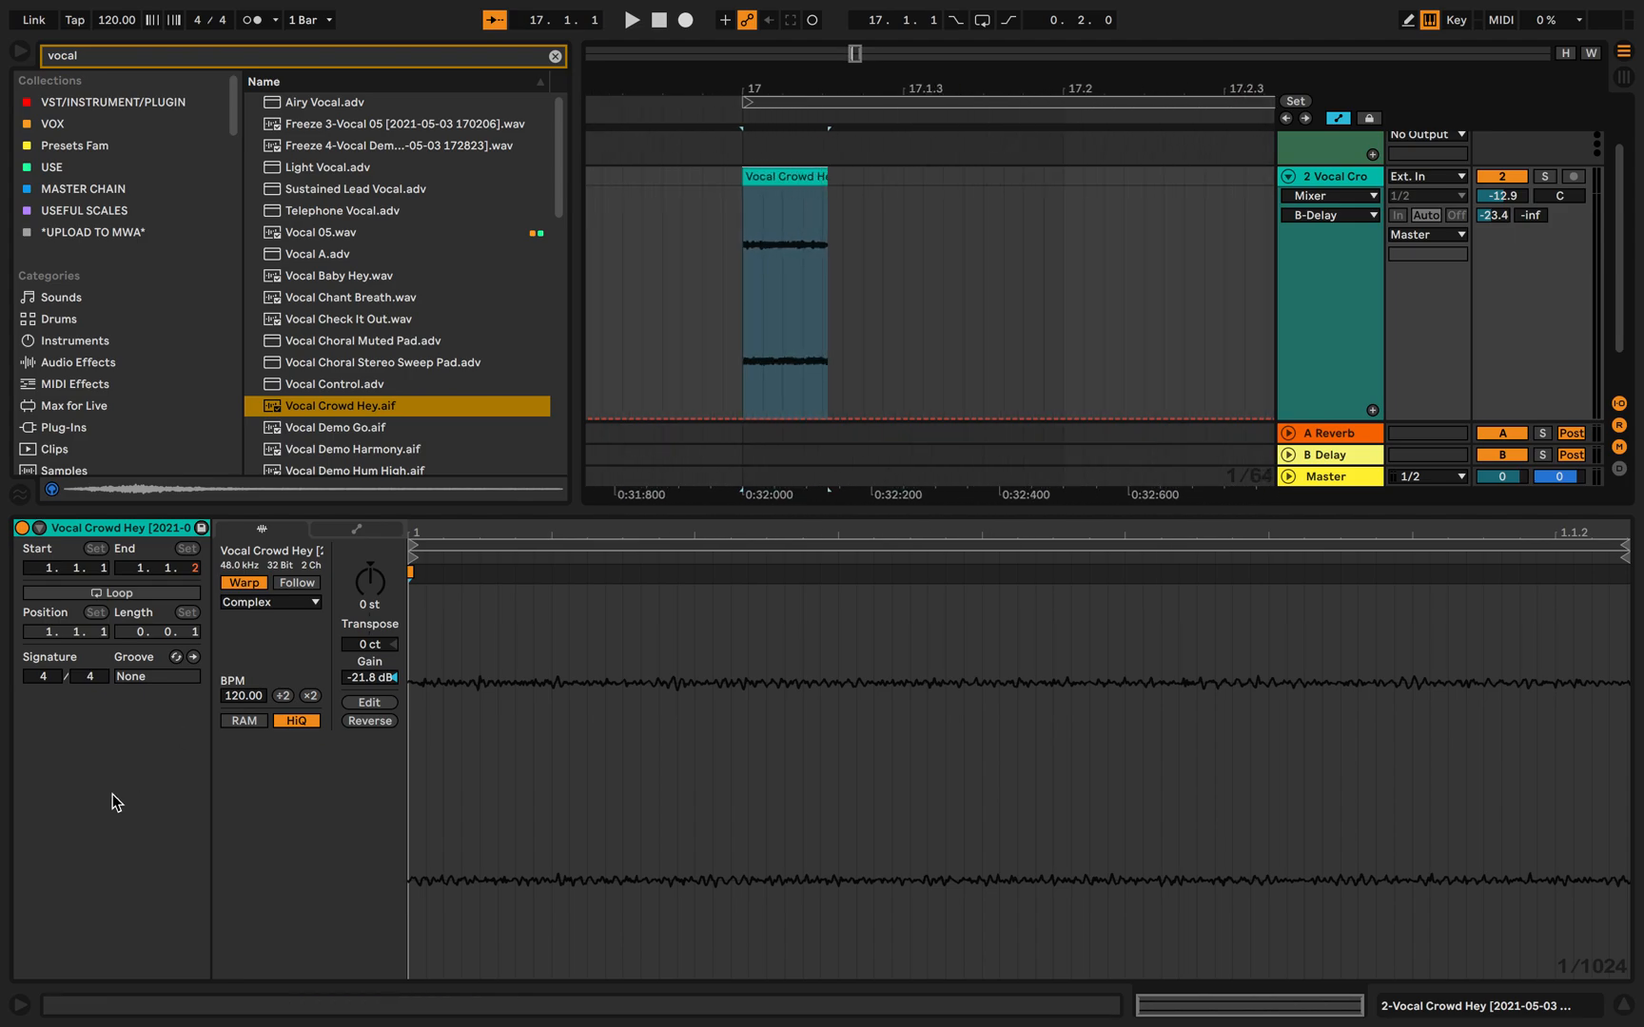
click(117, 592)
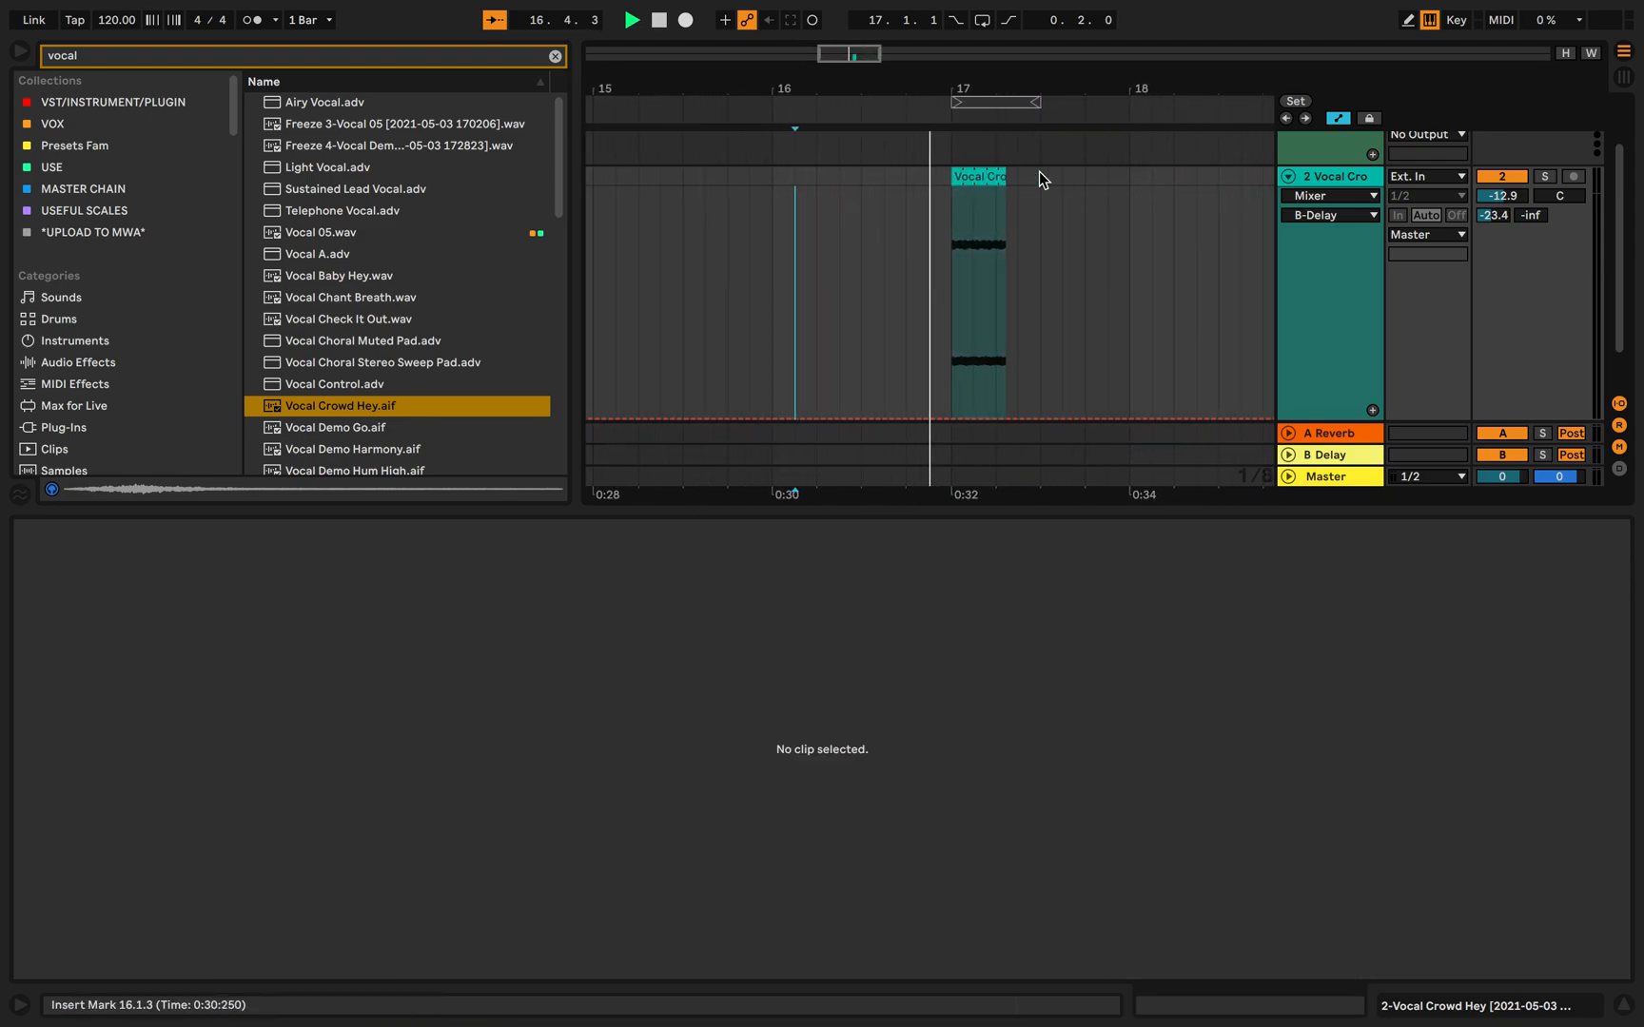
click(980, 176)
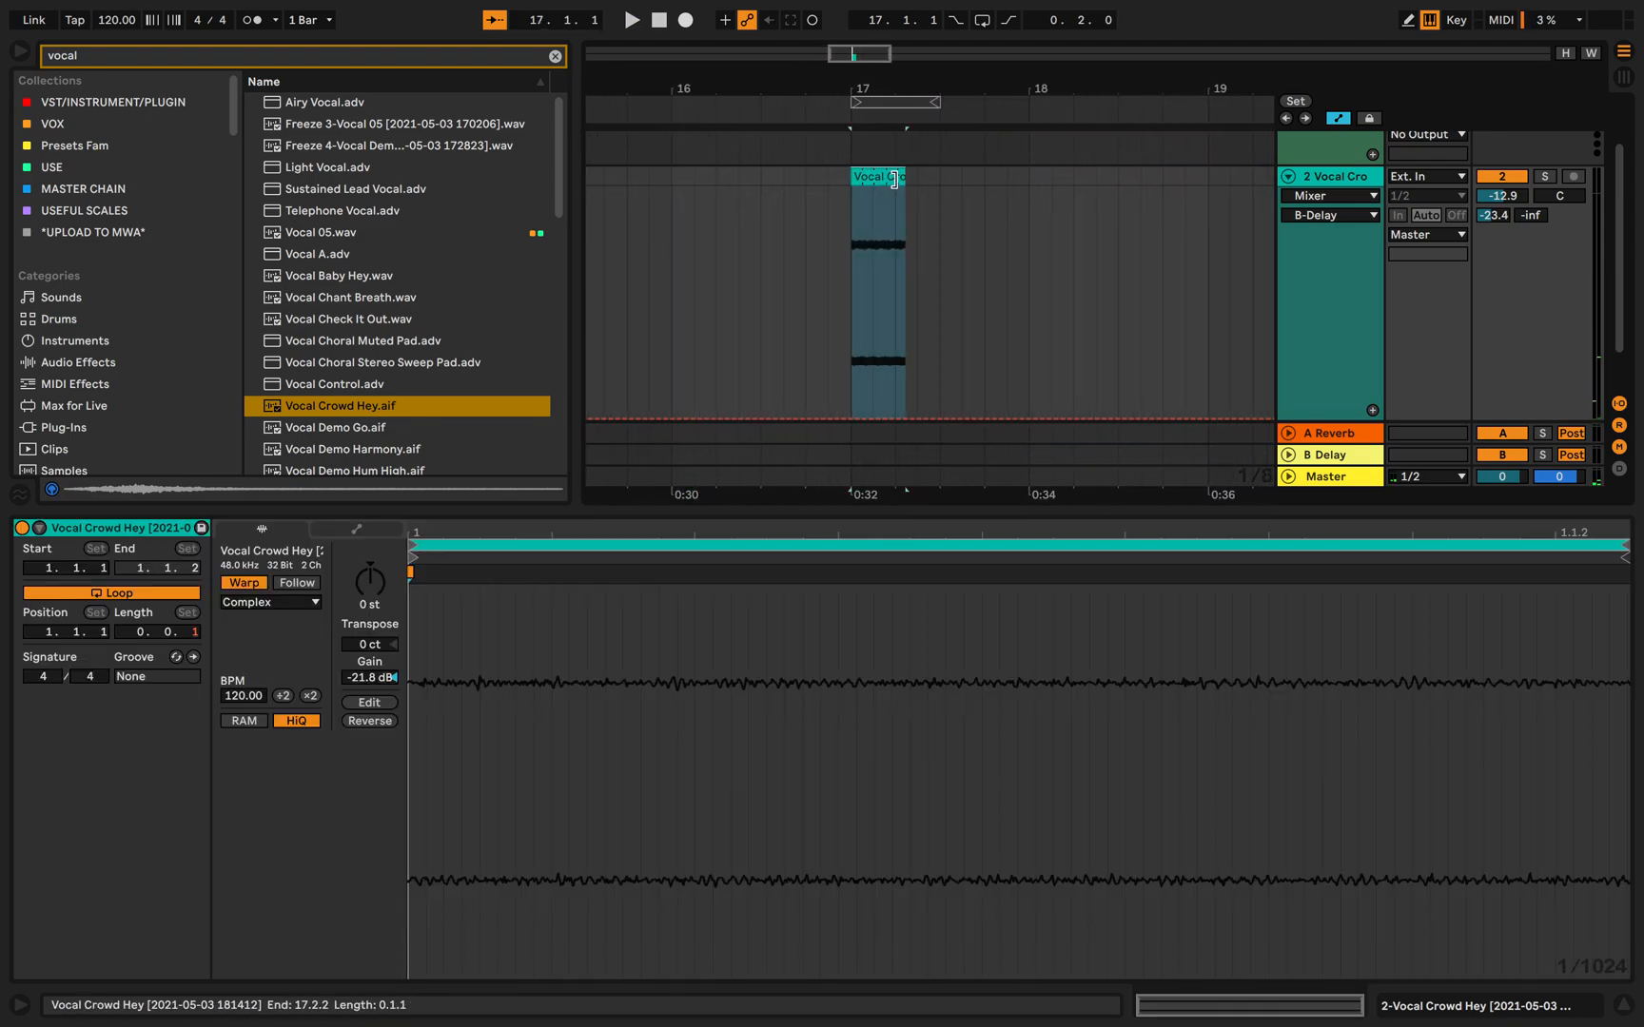